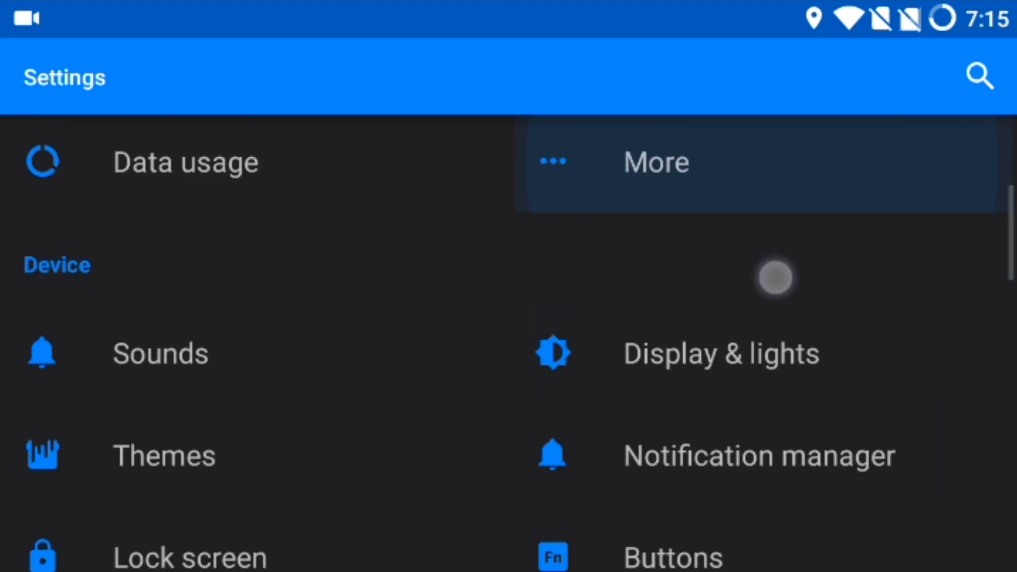
Go to About phone from the main Settings list.
scroll(down, 3)
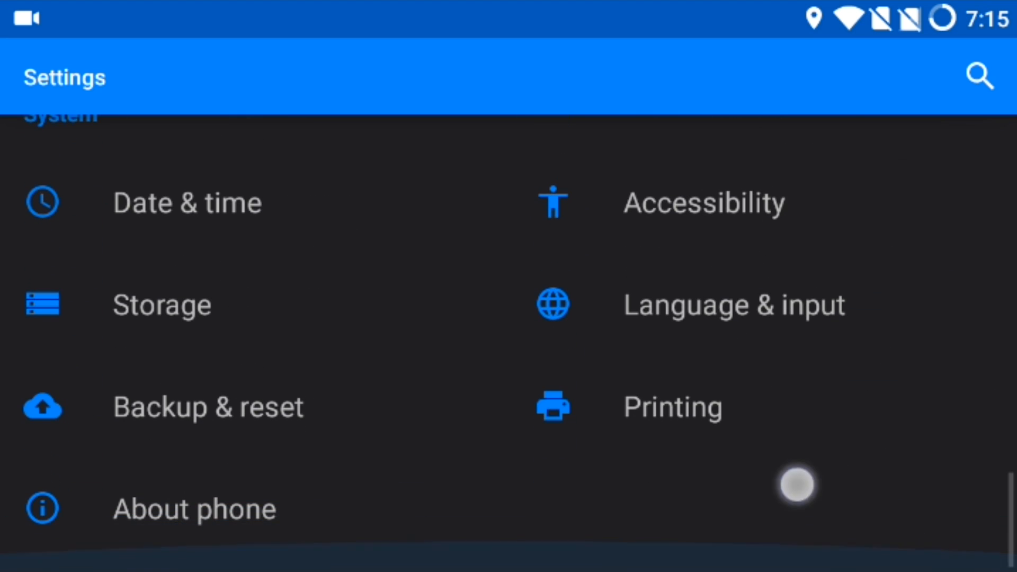
click(192, 509)
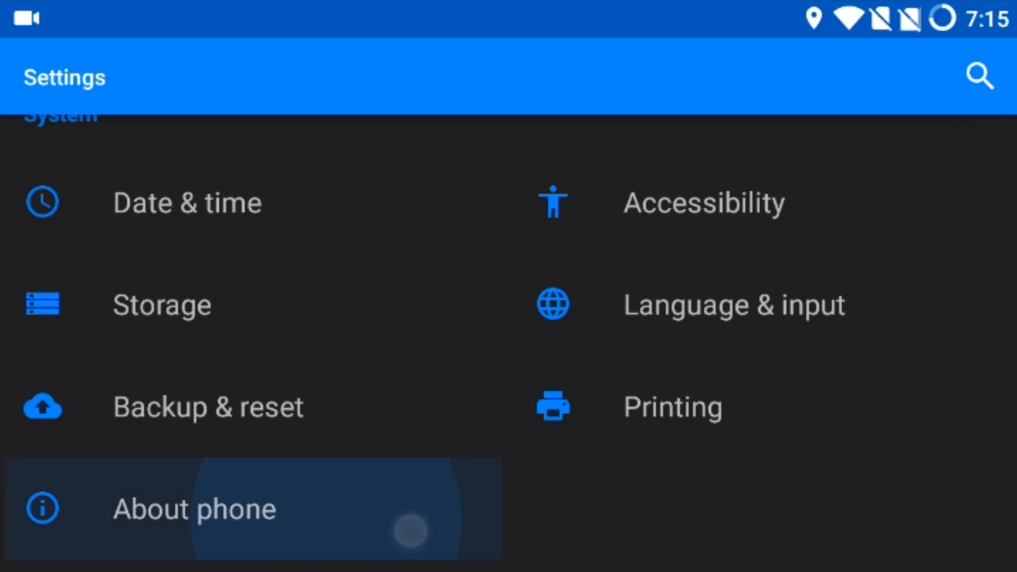
click(193, 508)
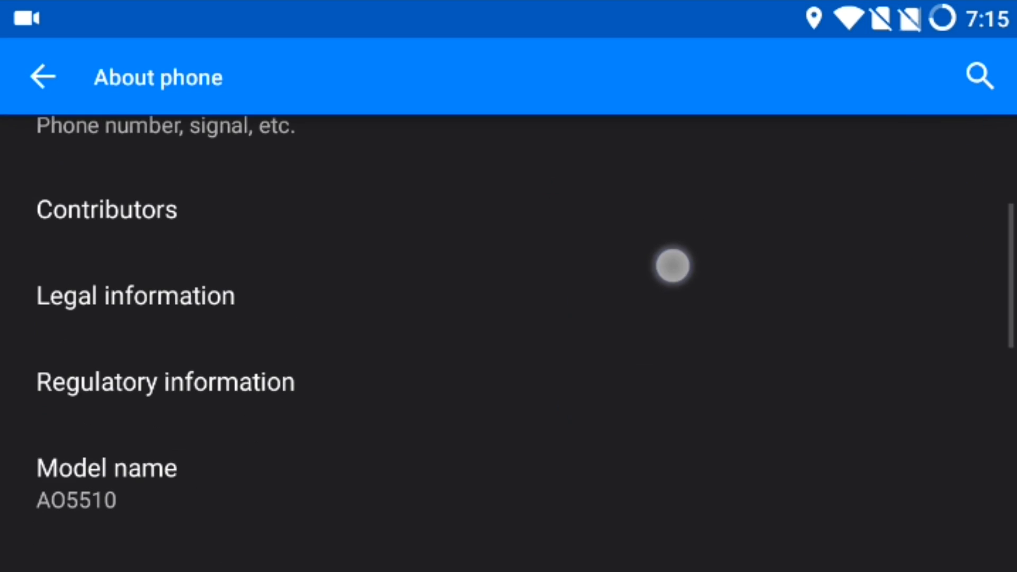
Tap Build number repeatedly until developer settings unlock.
scroll(down, 3)
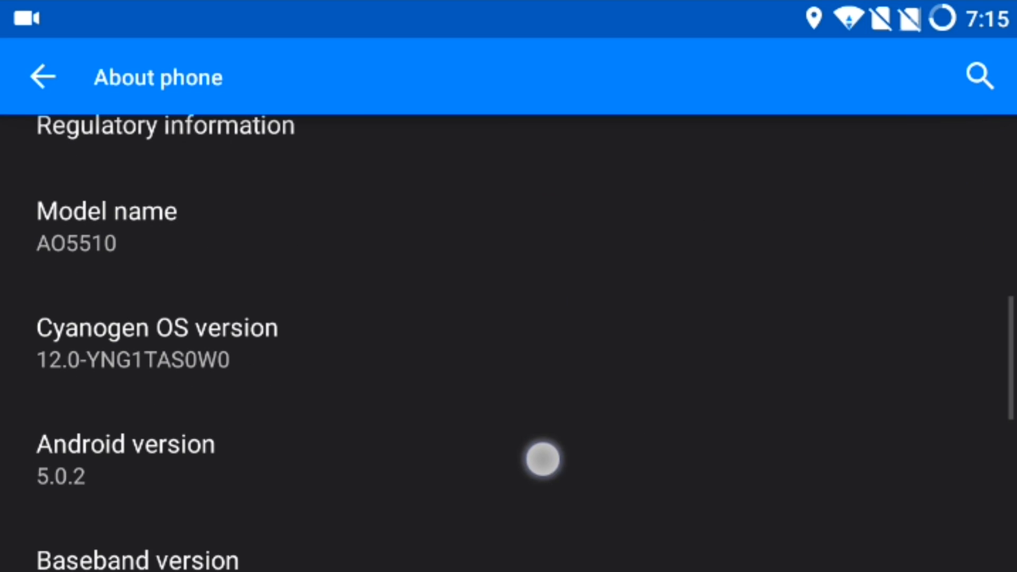
scroll(down, 3)
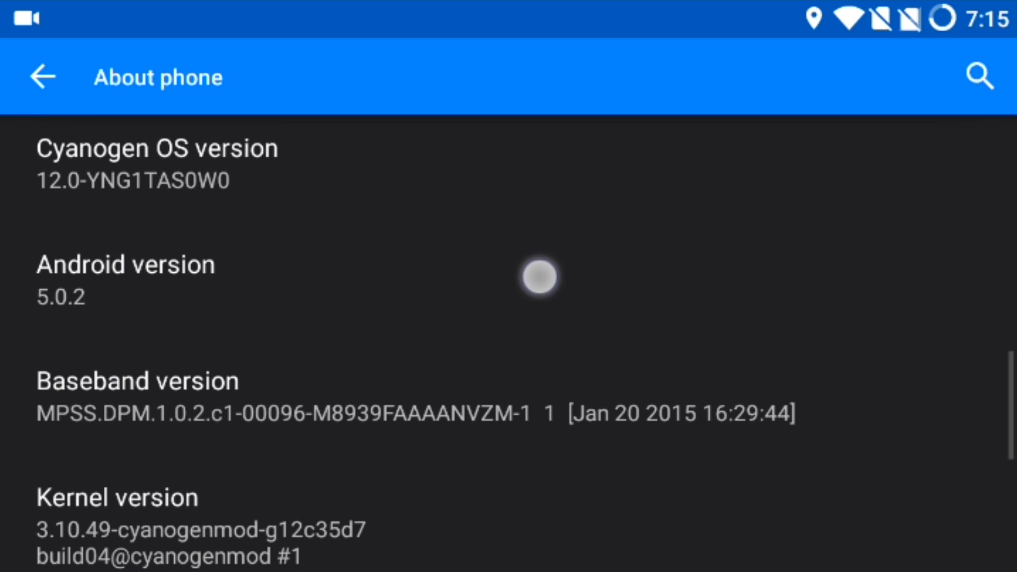
scroll(down, 3)
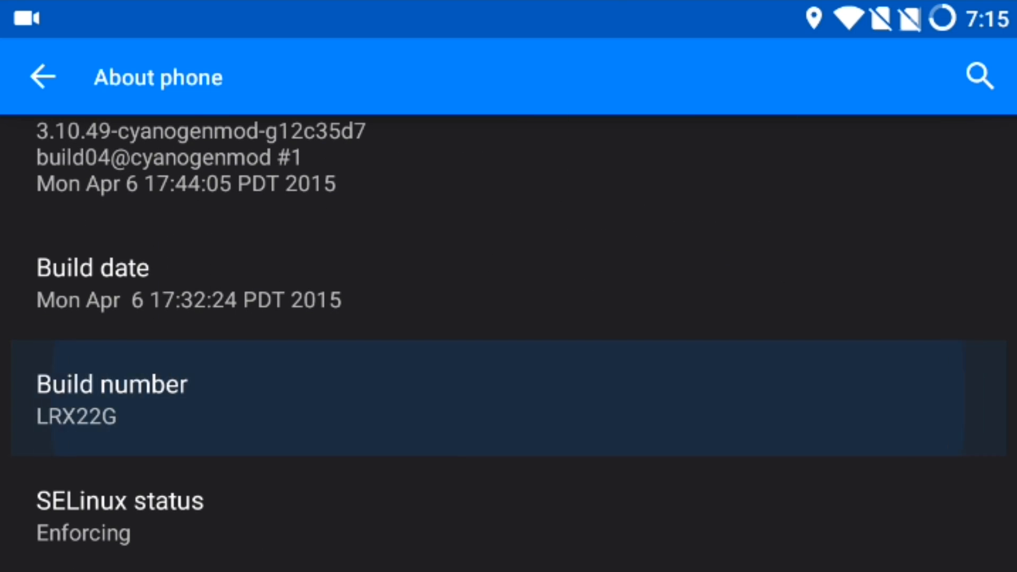
click(108, 399)
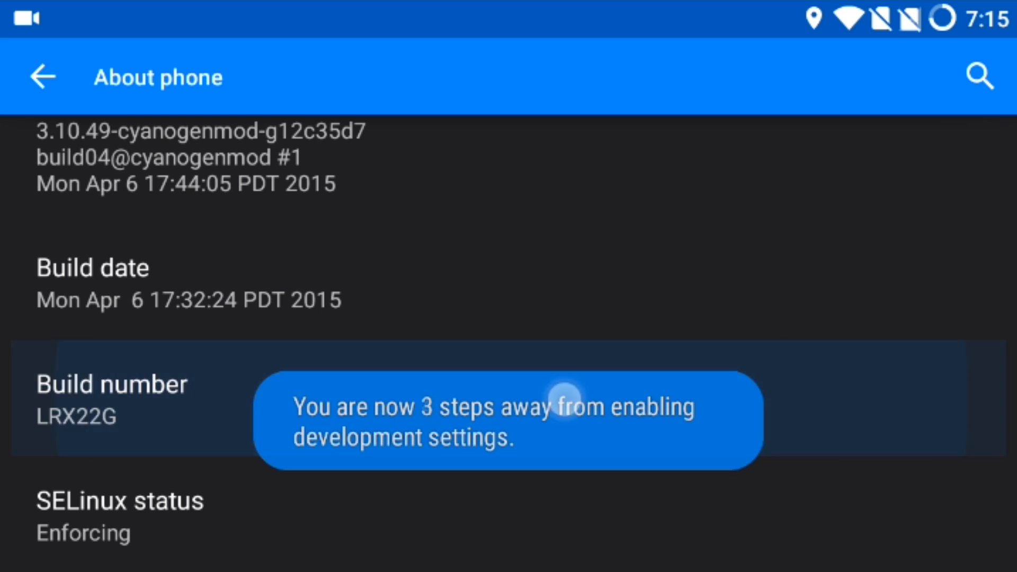
click(106, 387)
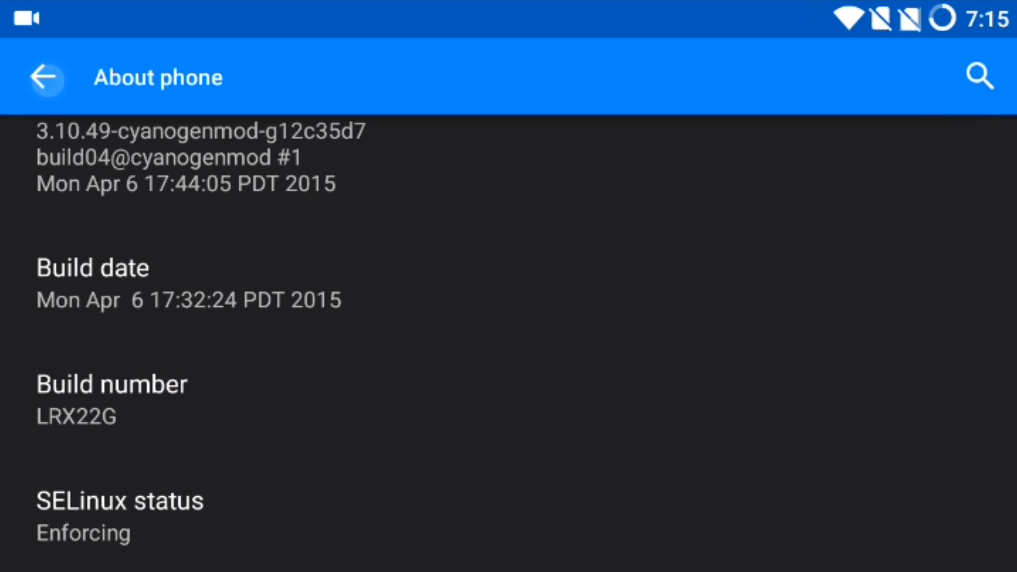
Enable Advanced reboot in Developer options.
click(42, 76)
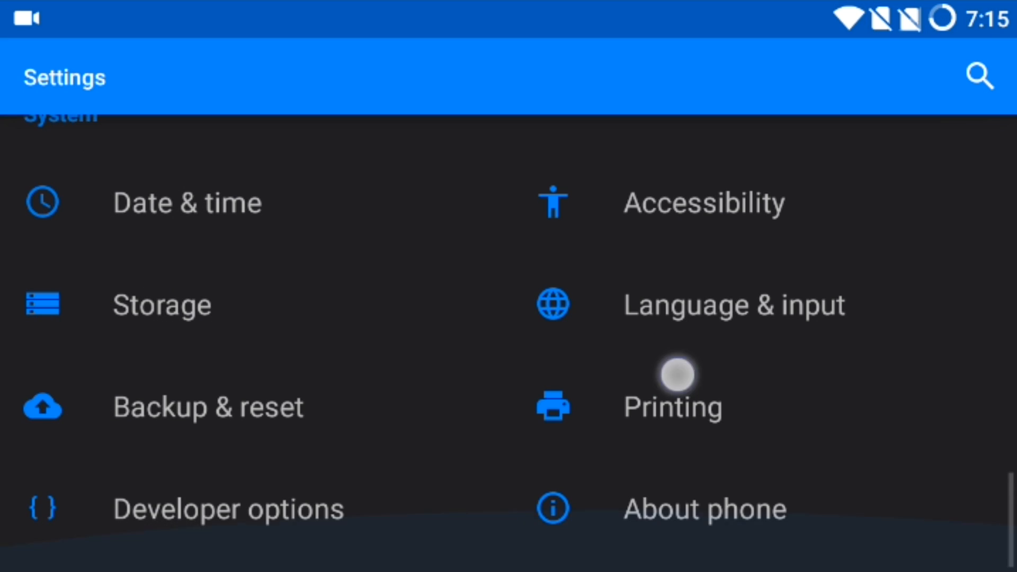
click(208, 521)
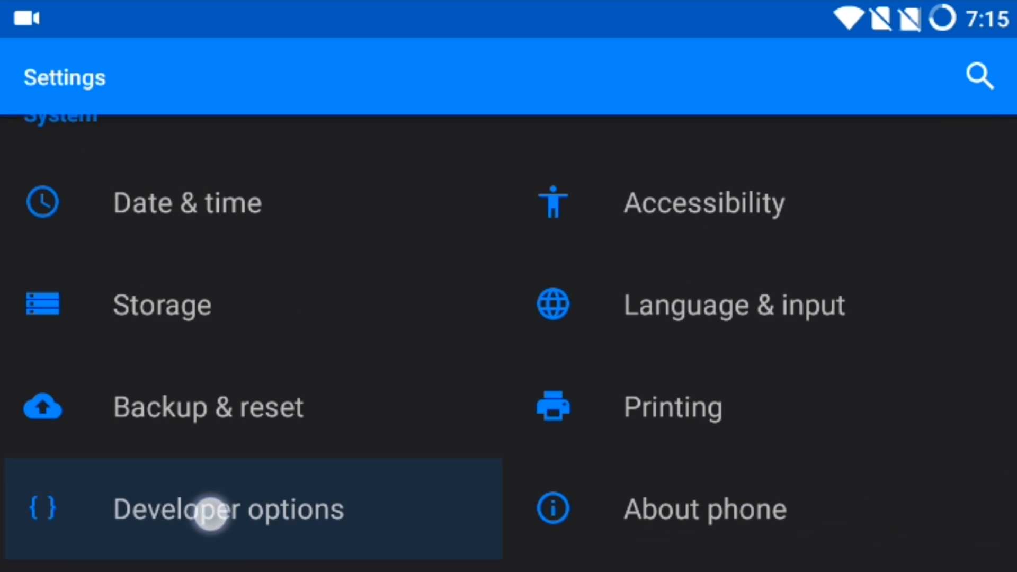
click(208, 519)
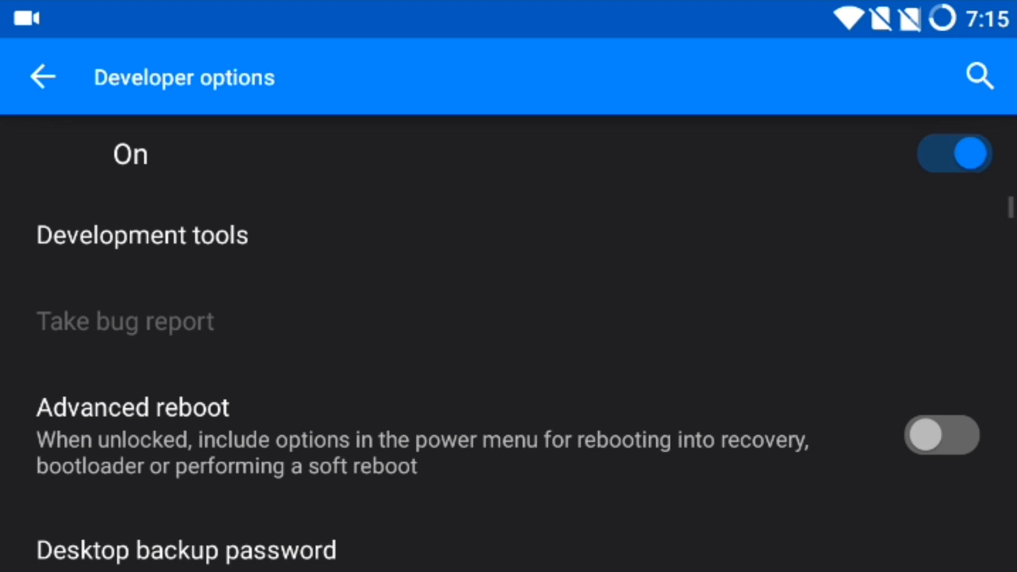
scroll(down, 3)
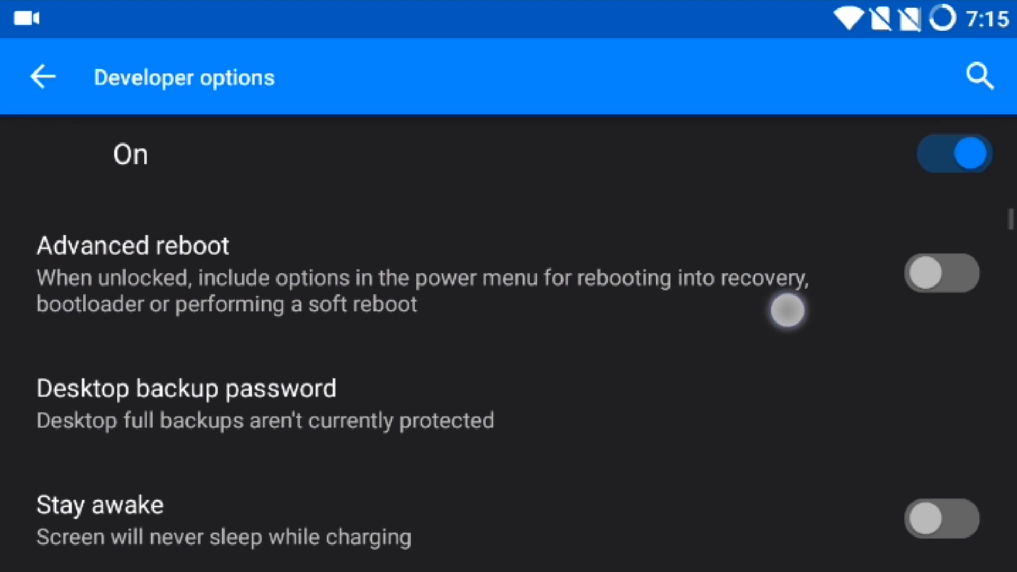
click(945, 277)
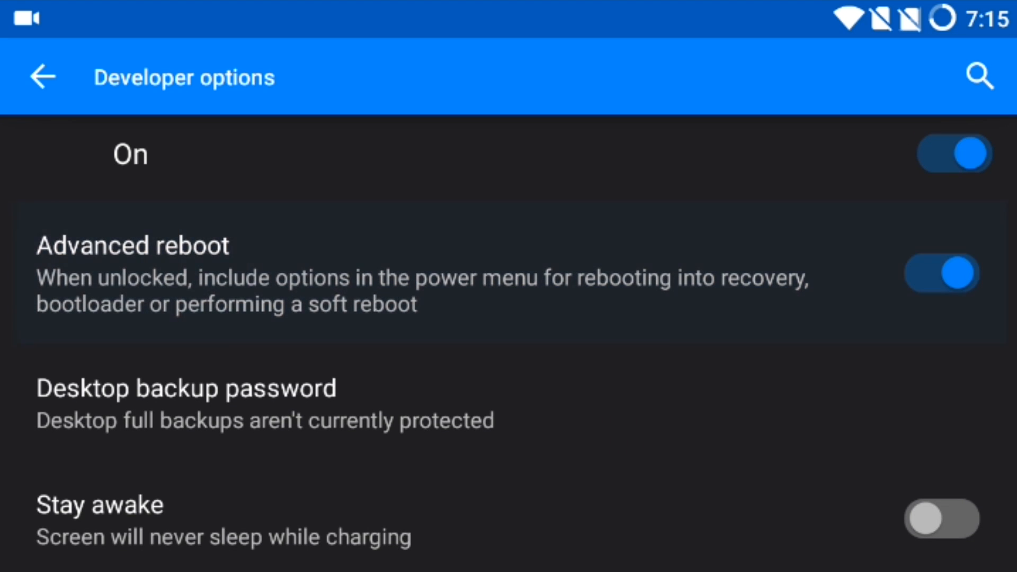
Enable Android (USB) debugging and confirm the warning.
scroll(down, 3)
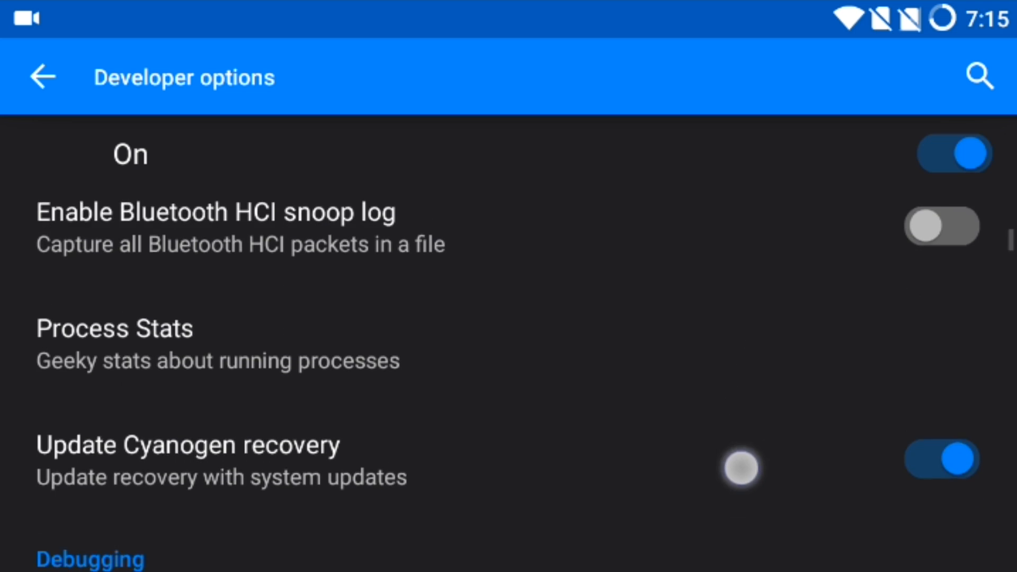
scroll(down, 3)
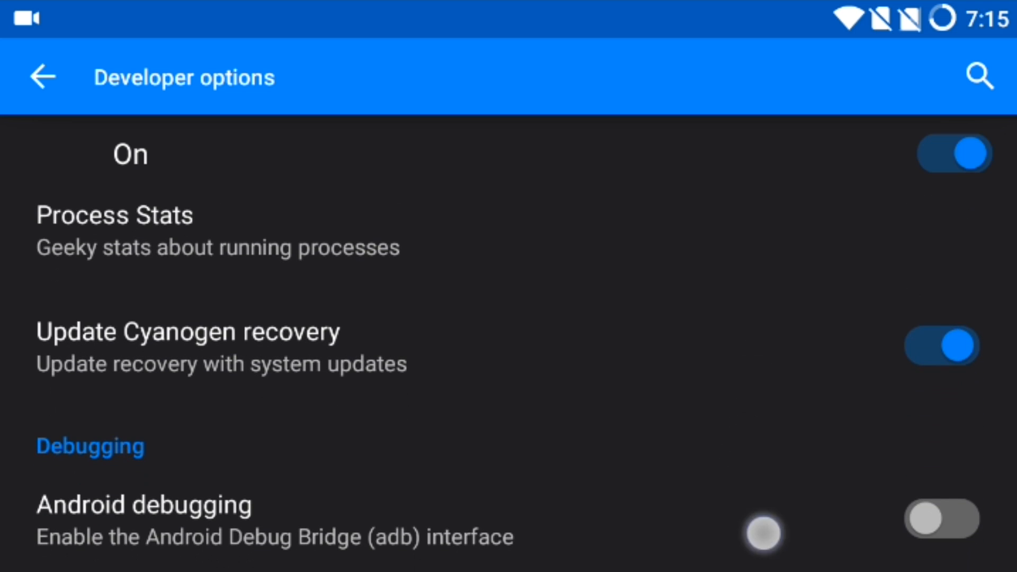
scroll(down, 3)
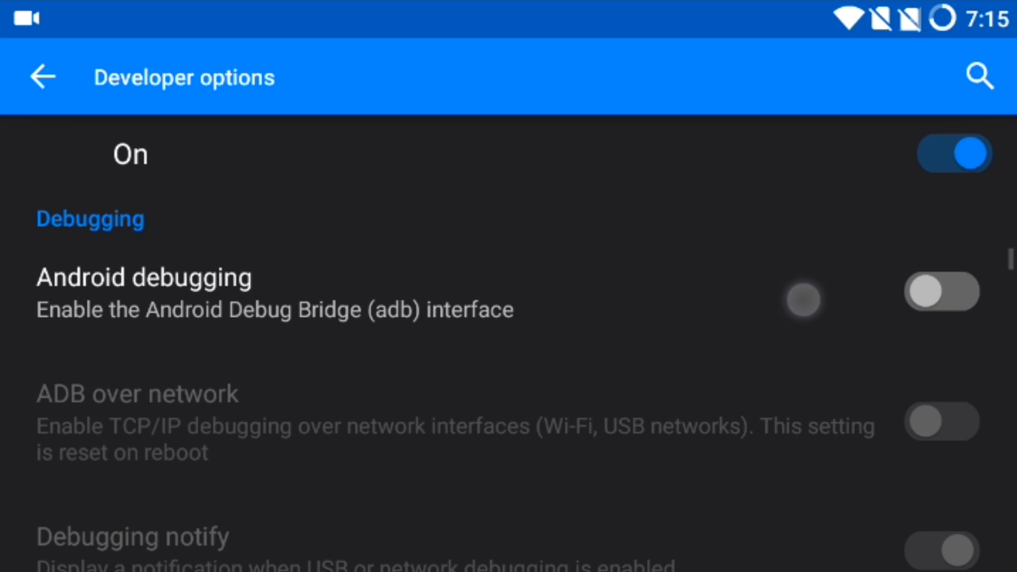
click(943, 291)
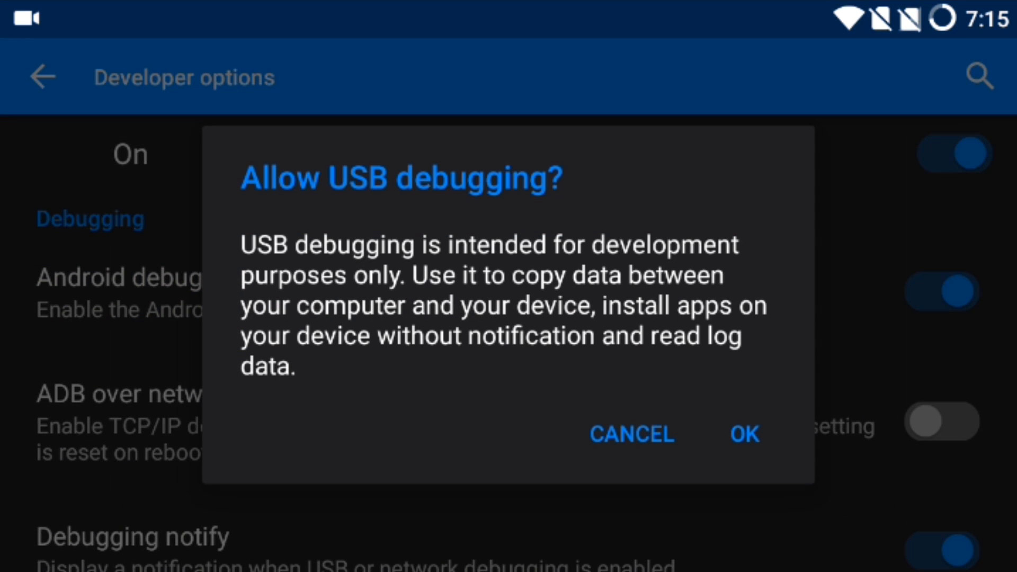
click(744, 434)
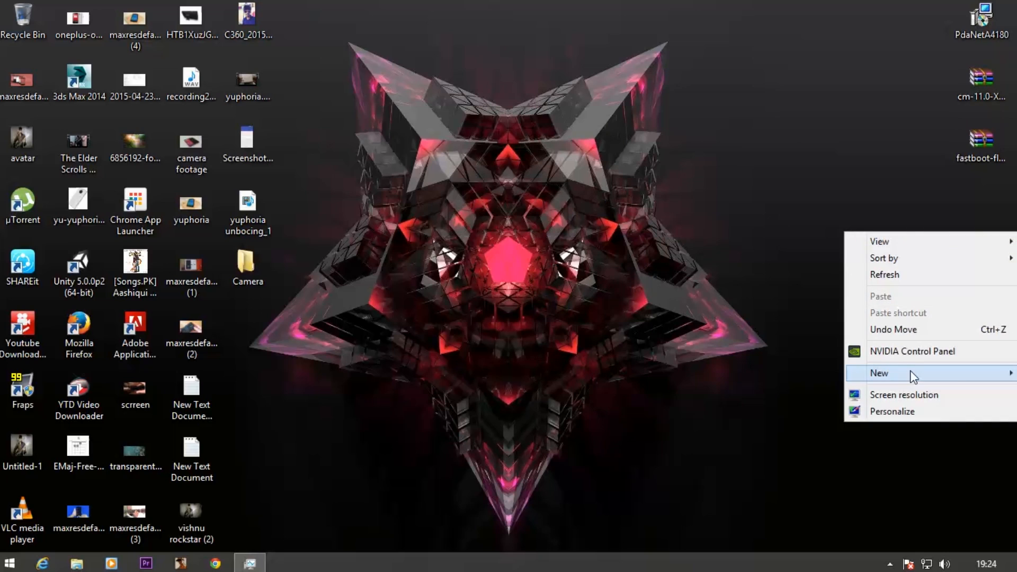
Create a new desktop folder named Kitkat.
click(879, 373)
text(Kitkat)
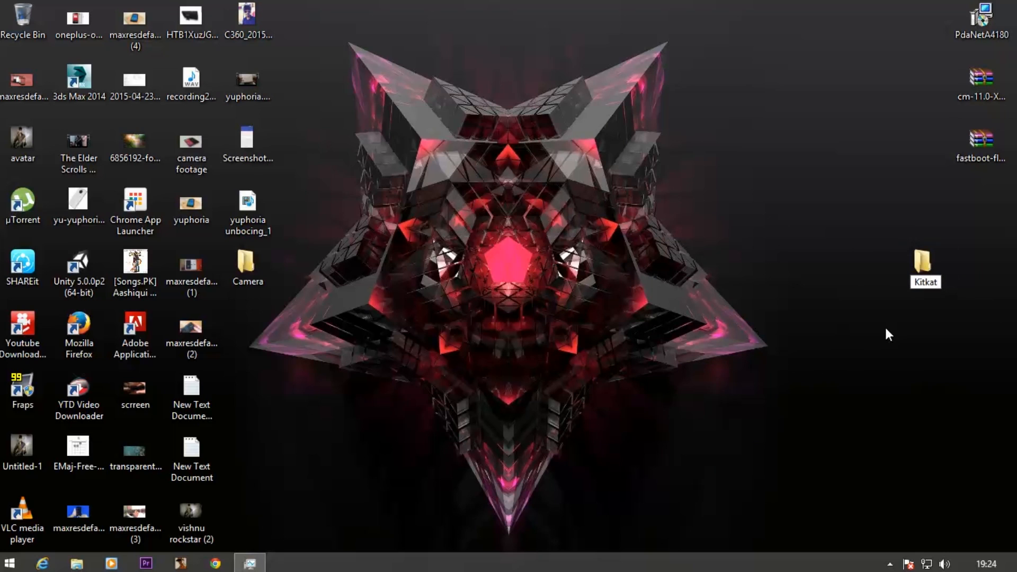
click(925, 266)
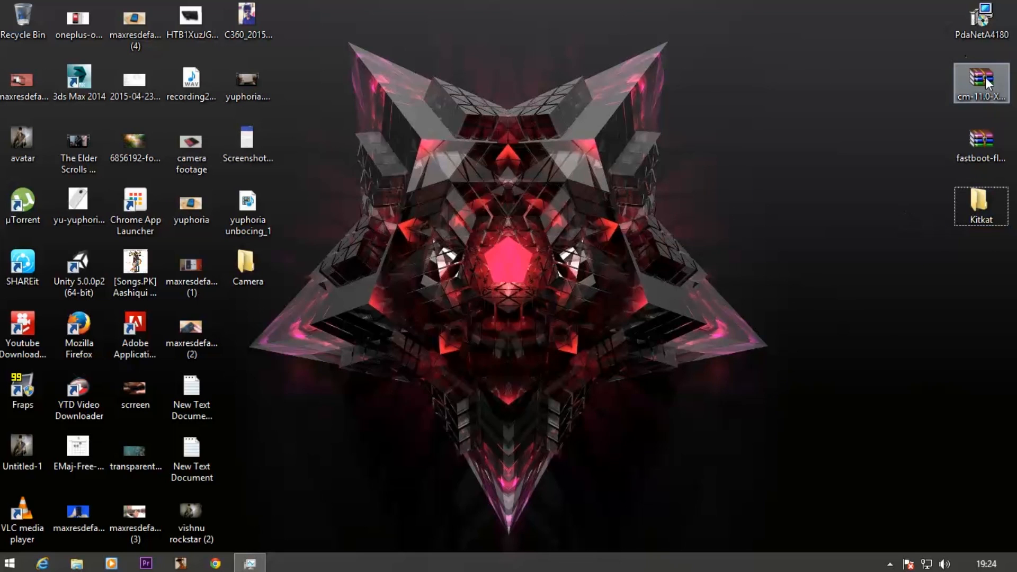
Extract the CM11 fastboot archive into the Kitkat folder with WinRAR.
double_click(980, 78)
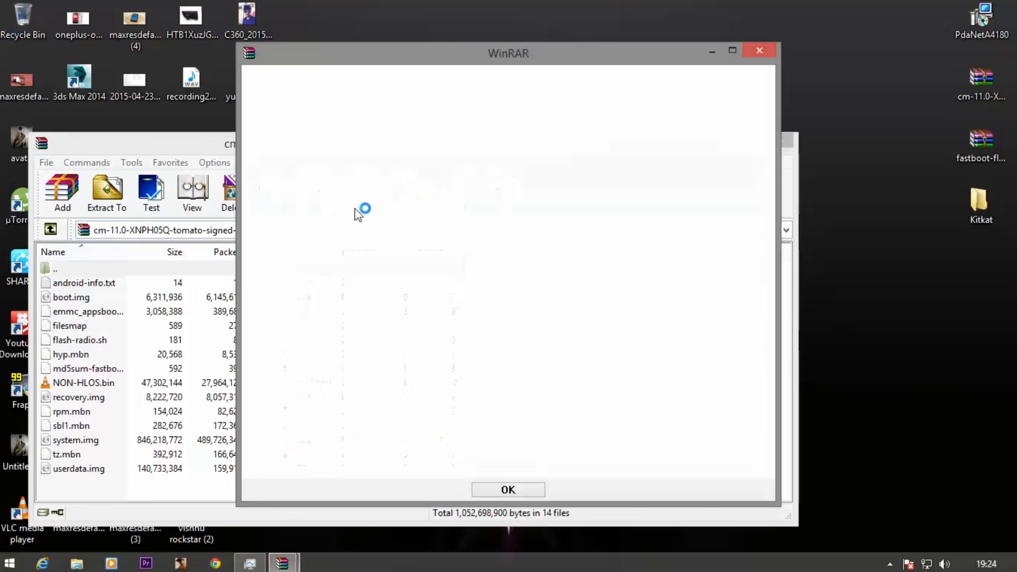
click(508, 490)
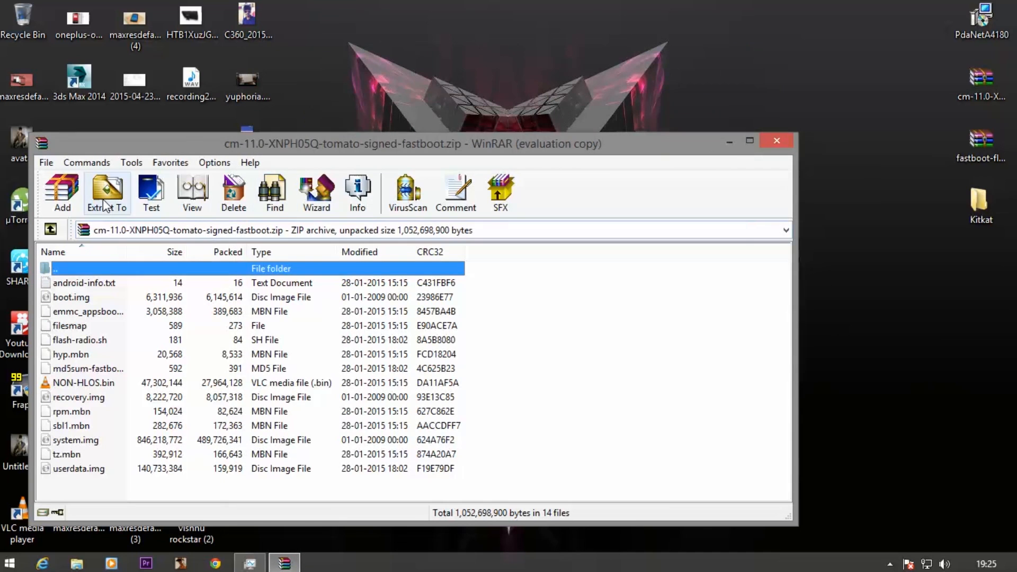
click(106, 188)
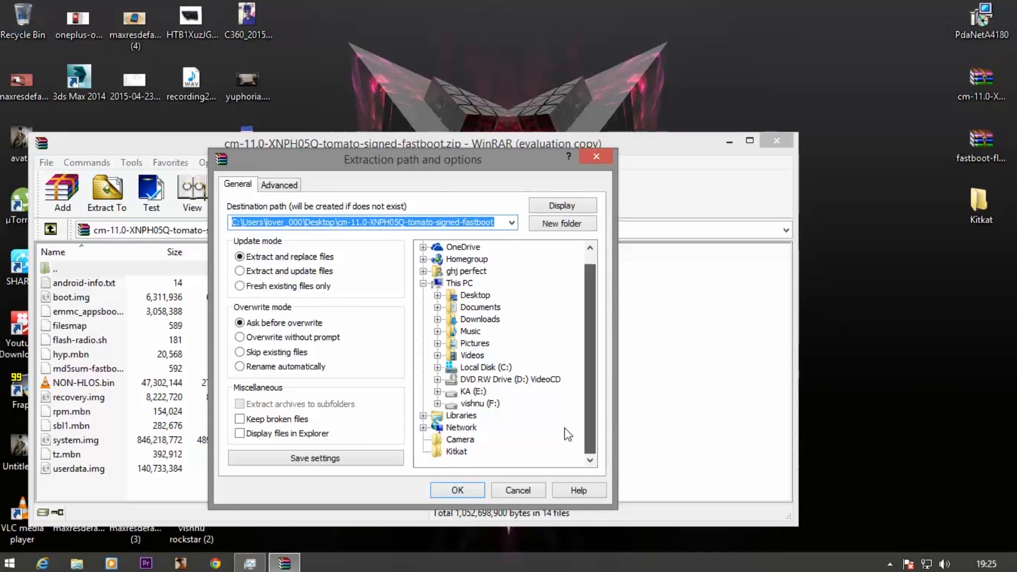
click(458, 490)
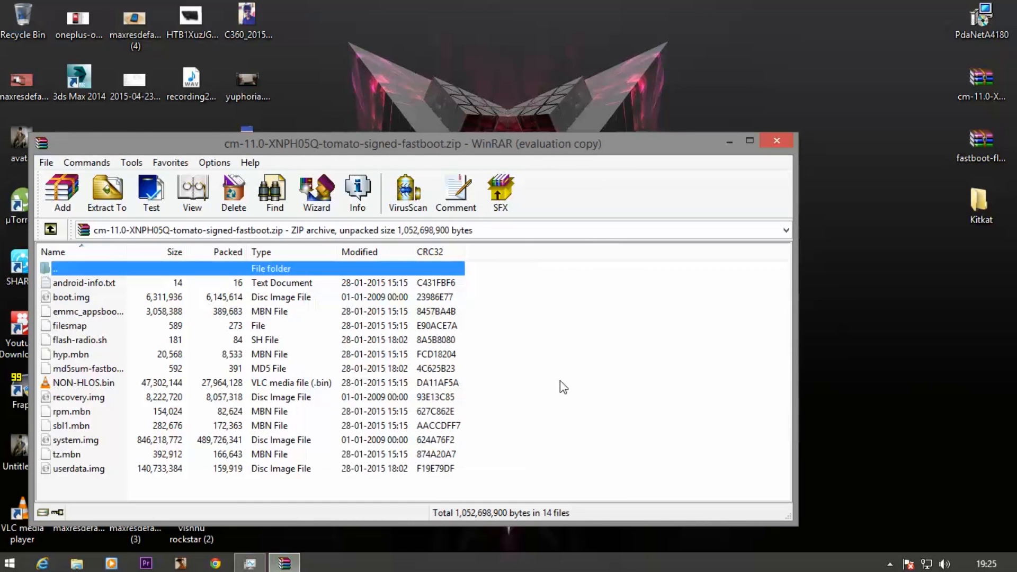
mouse_move(694, 175)
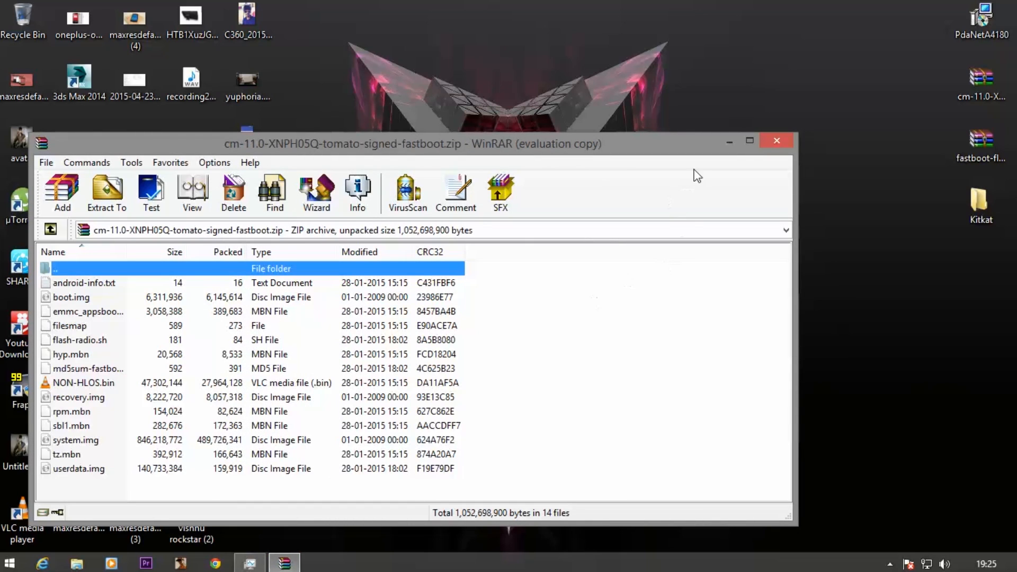
click(776, 140)
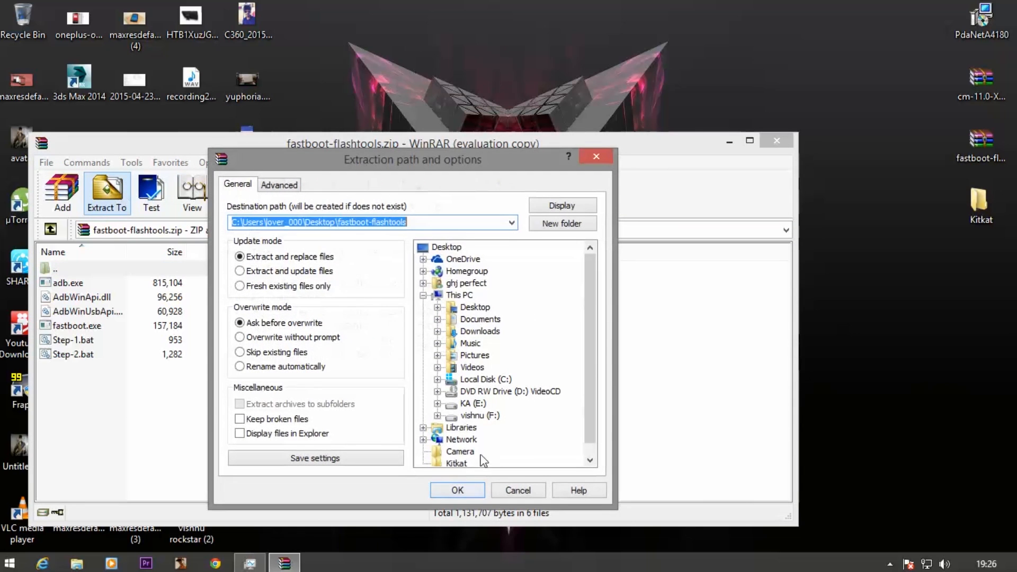
Extract the fastboot-flashtools archive into Kitkat and verify its contents.
click(457, 463)
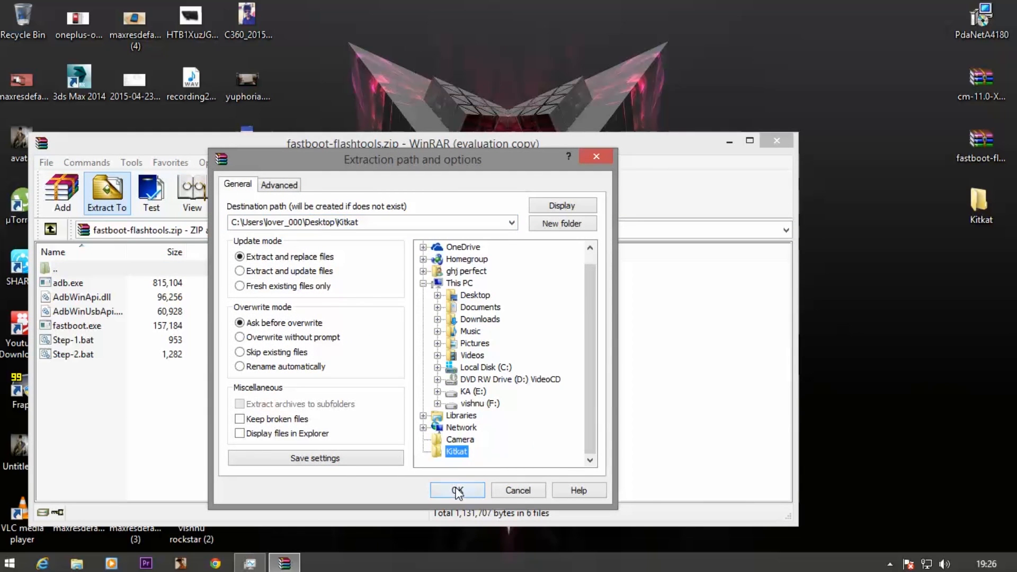
click(458, 490)
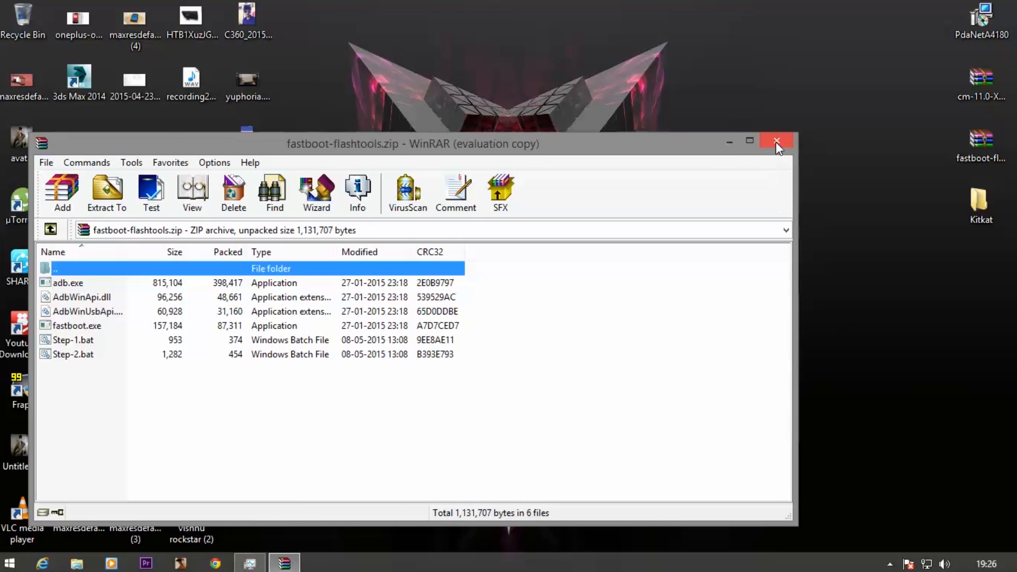
click(776, 141)
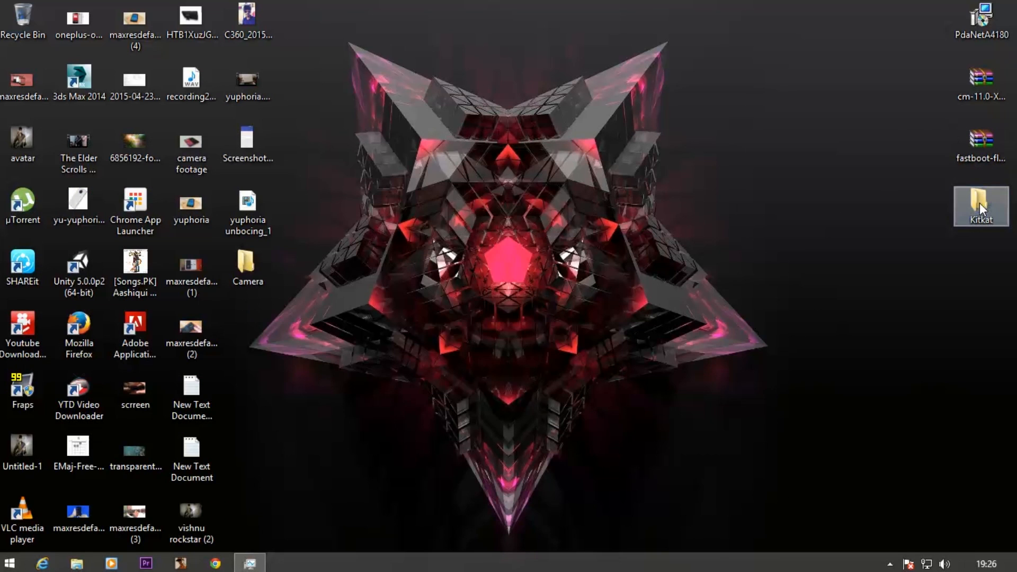
double_click(980, 206)
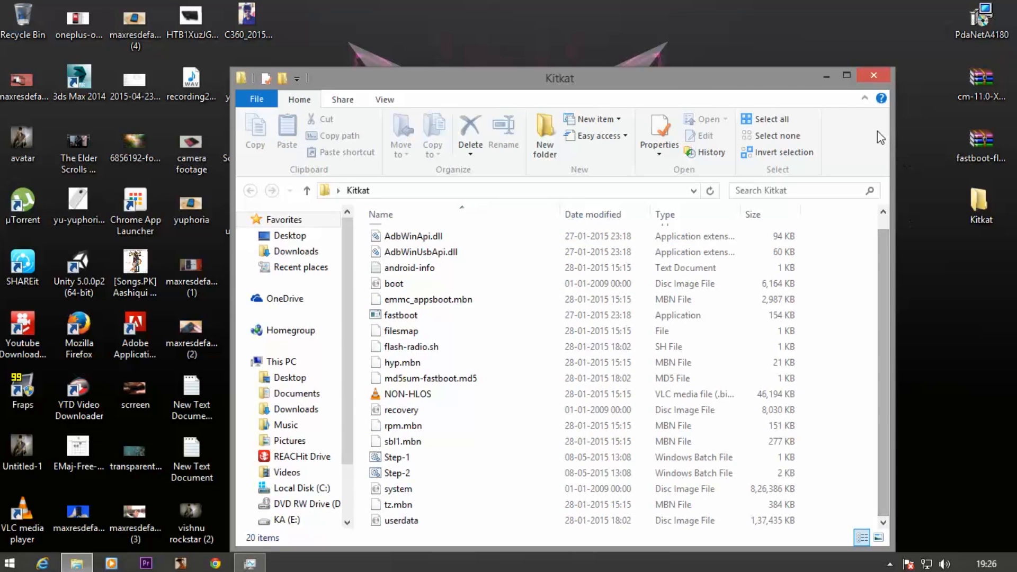
click(873, 74)
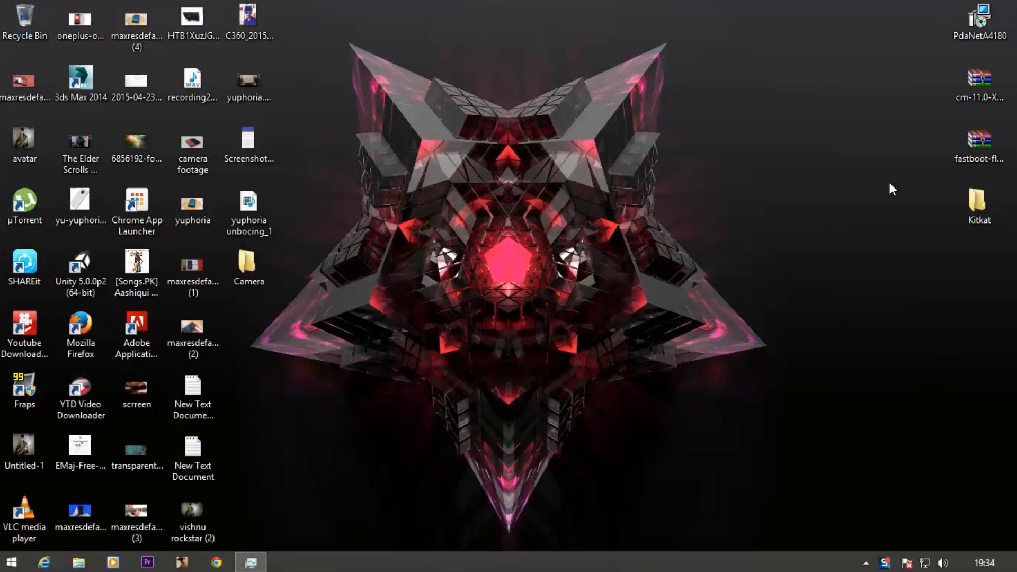
Launch PdaNetA4180, accept the license agreement and start the install.
click(979, 18)
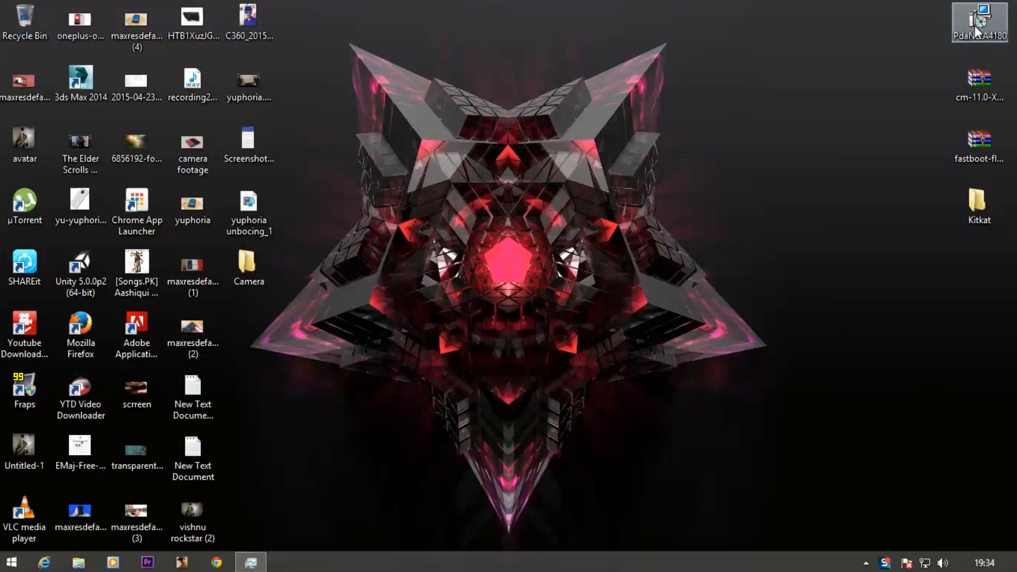
mouse_move(978, 21)
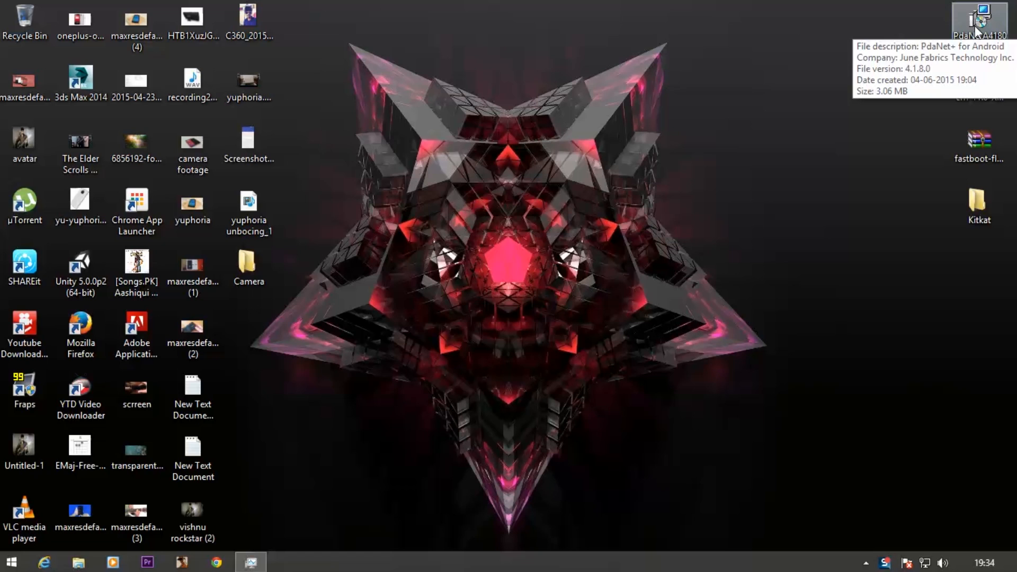
double_click(979, 16)
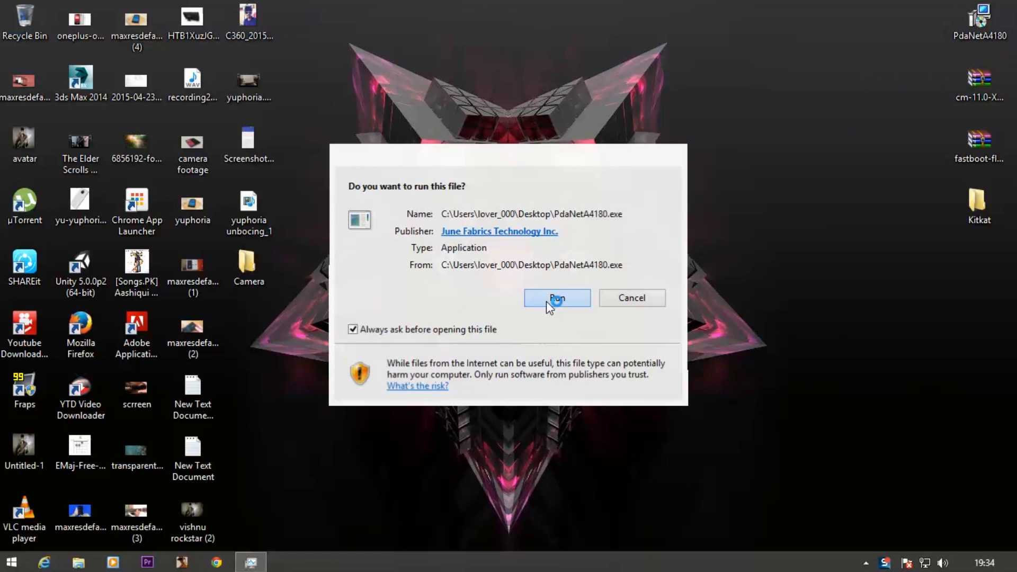
click(558, 298)
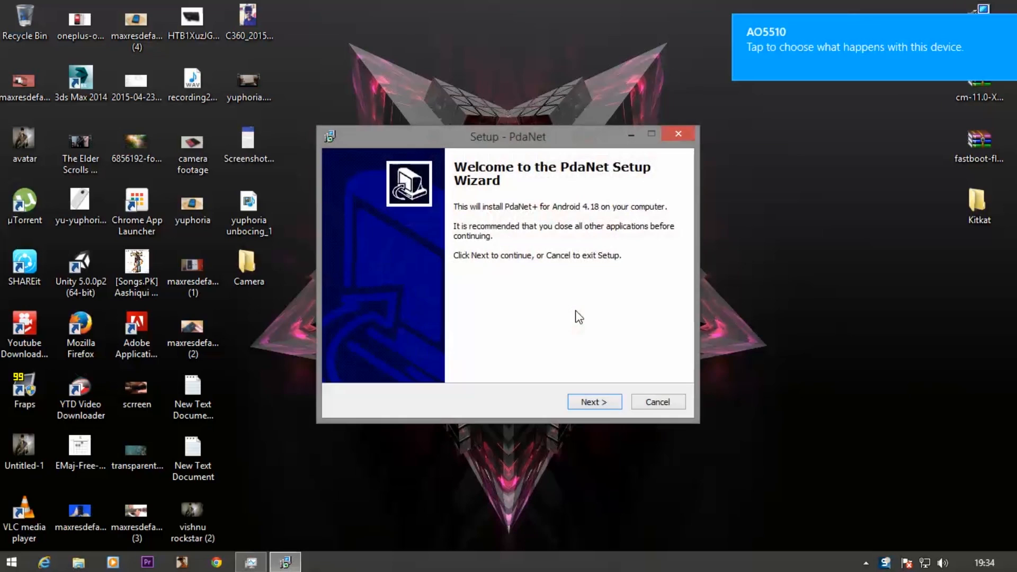
click(595, 402)
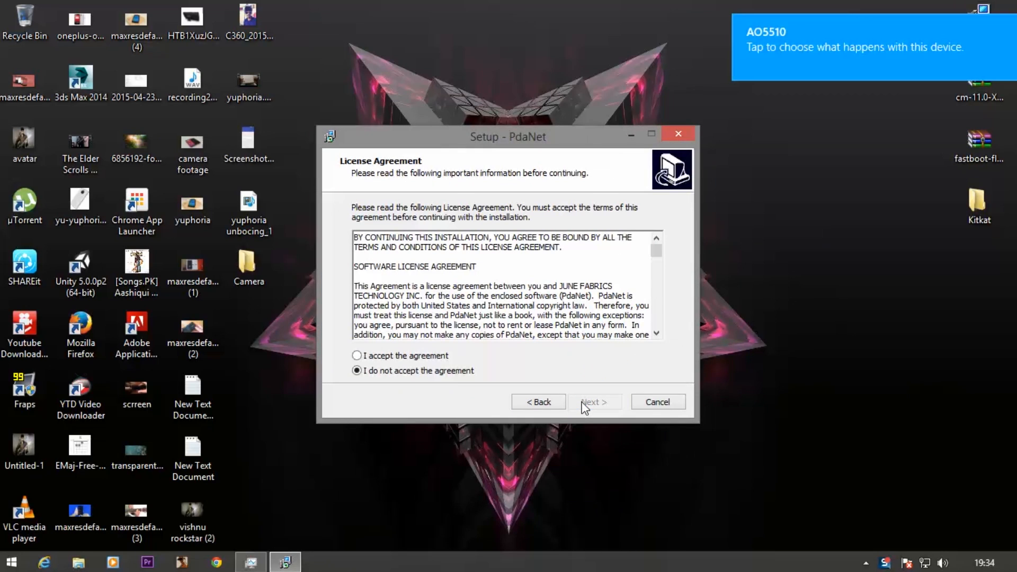
click(356, 356)
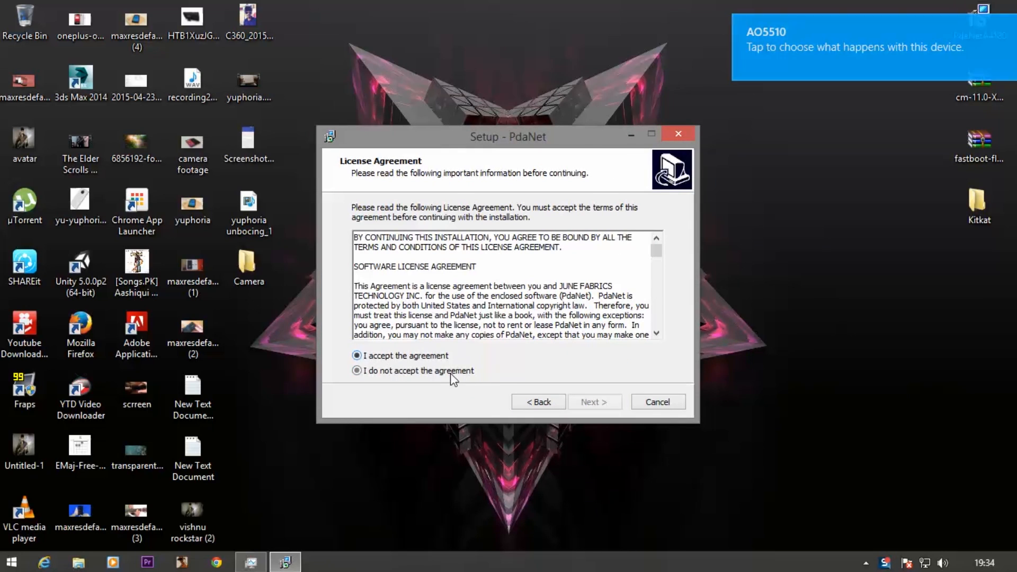
click(595, 401)
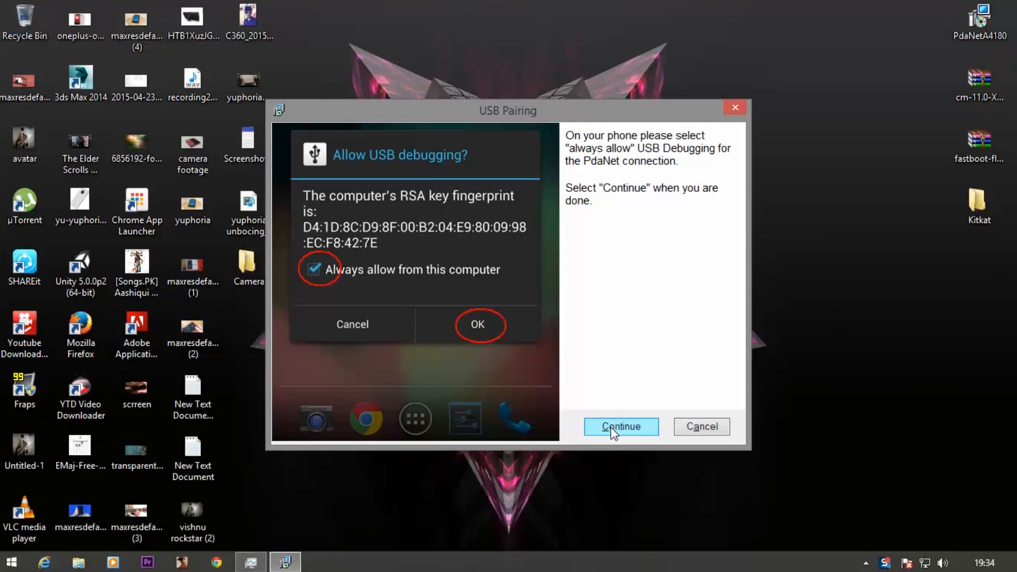
Confirm USB debugging pairing on the phone and finish the PdaNet setup.
click(621, 426)
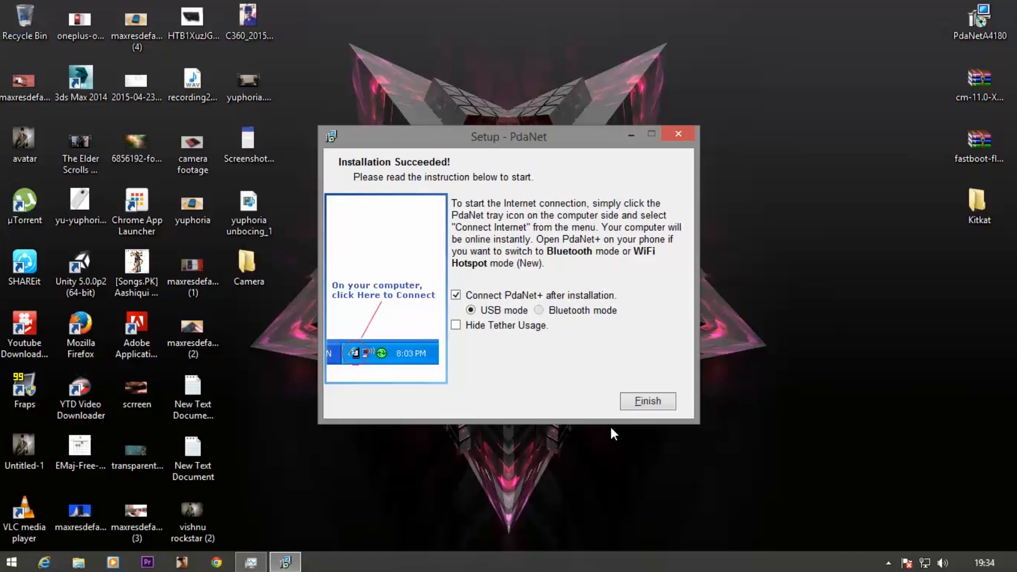
mouse_move(615, 433)
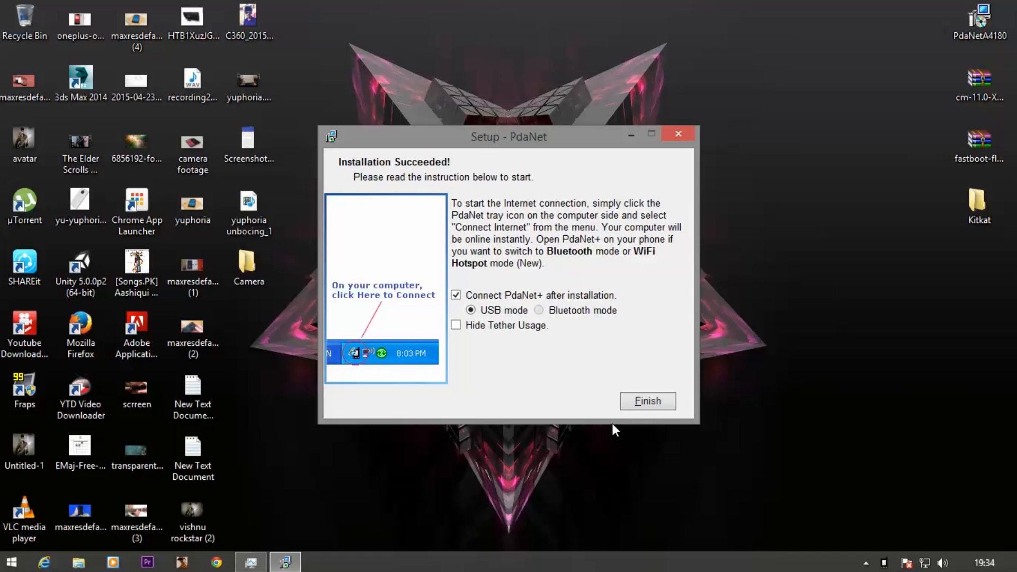
click(649, 400)
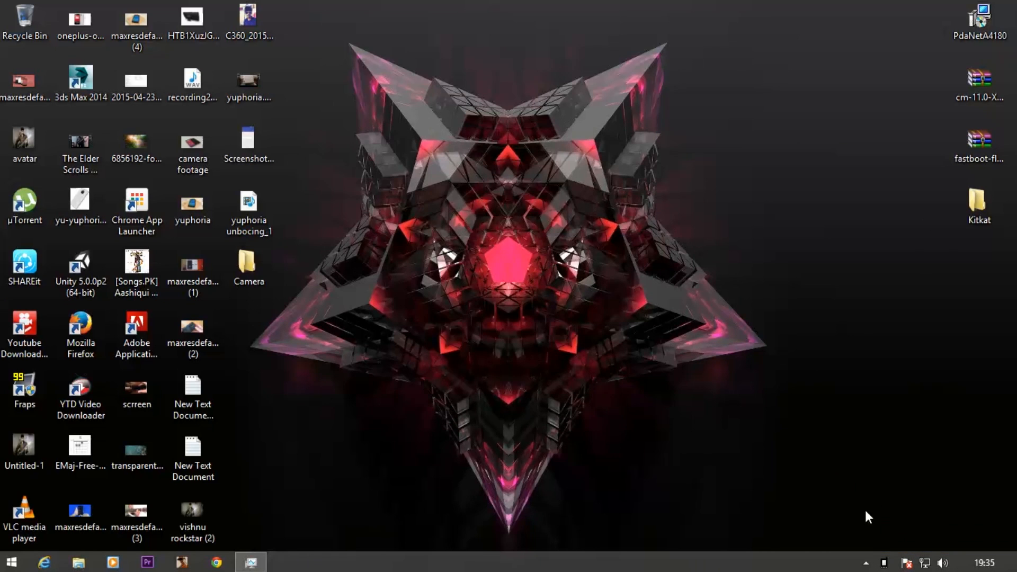
Run Step-1.bat from the Kitkat folder to unlock the bootloader, then close its console.
click(979, 205)
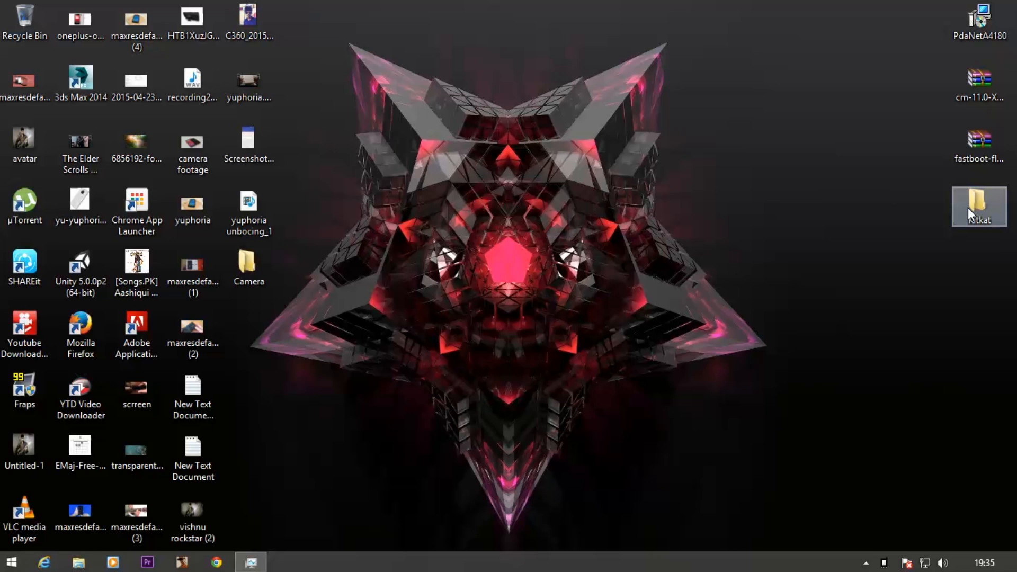
double_click(979, 205)
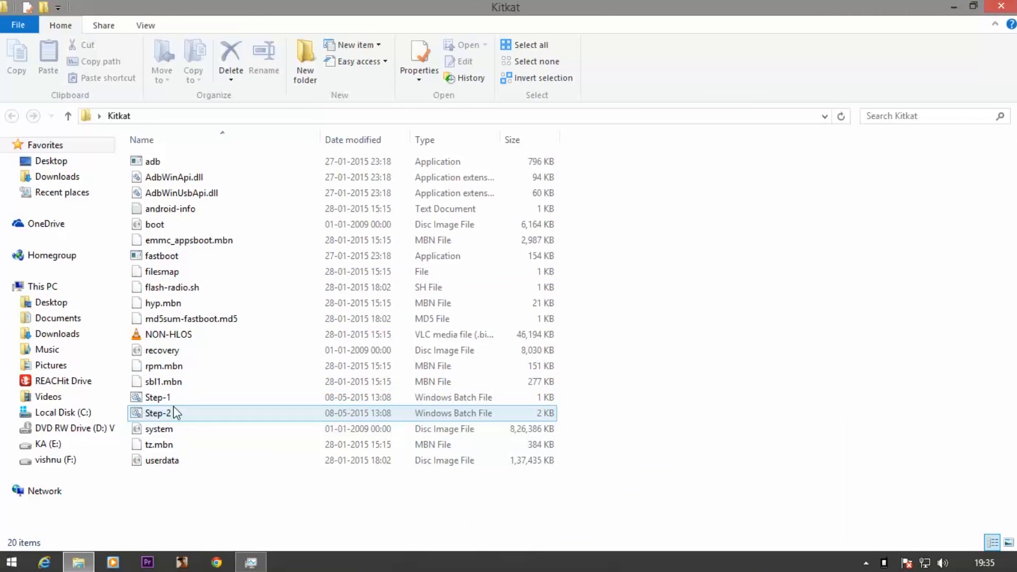
double_click(157, 397)
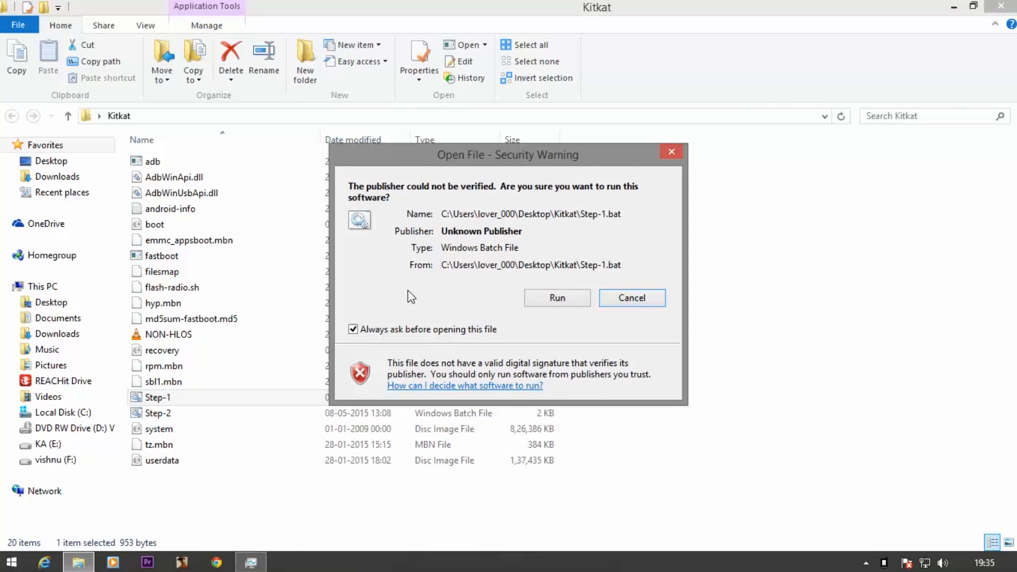
mouse_move(537, 303)
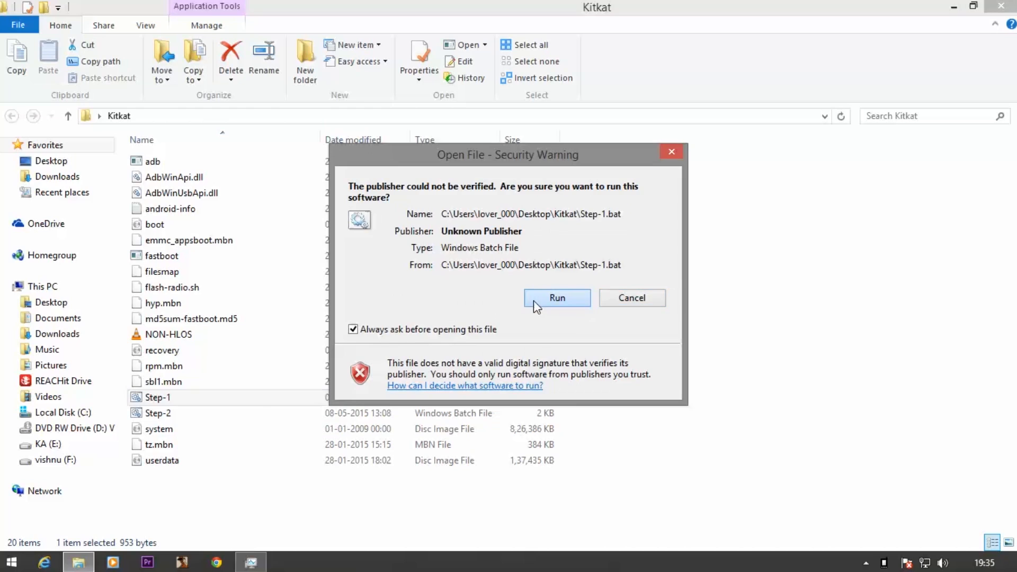
click(557, 297)
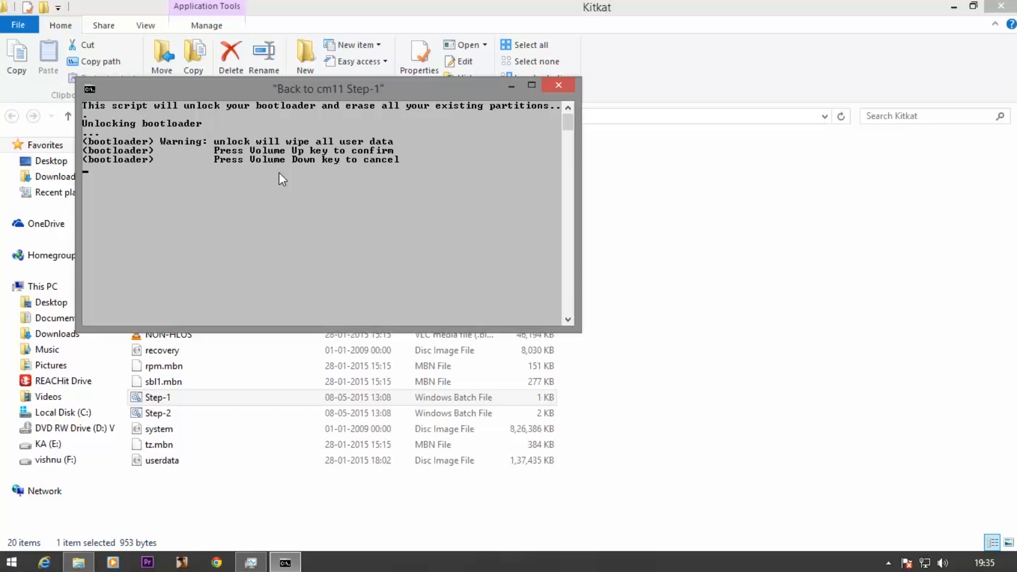
mouse_move(350, 186)
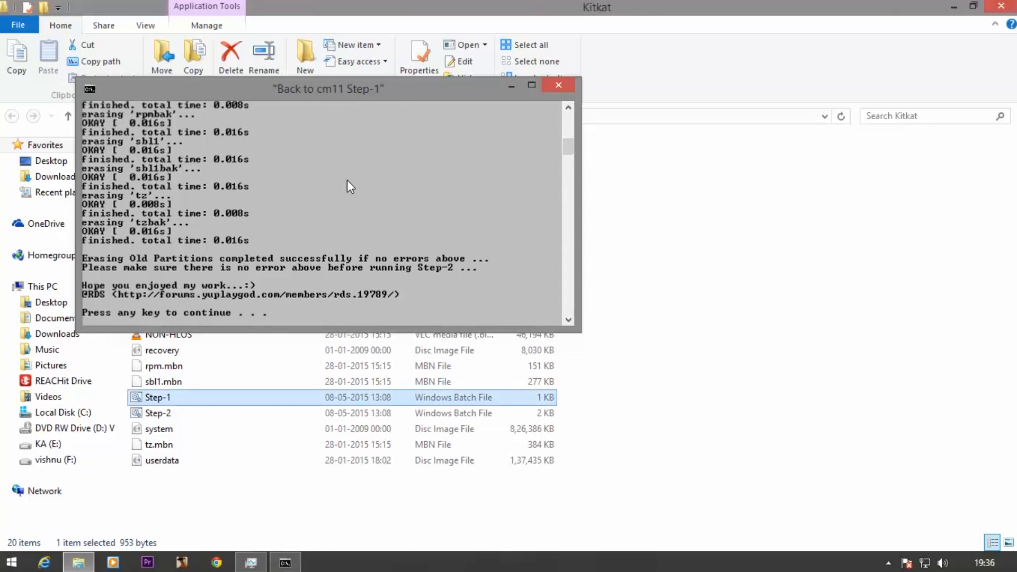
click(557, 85)
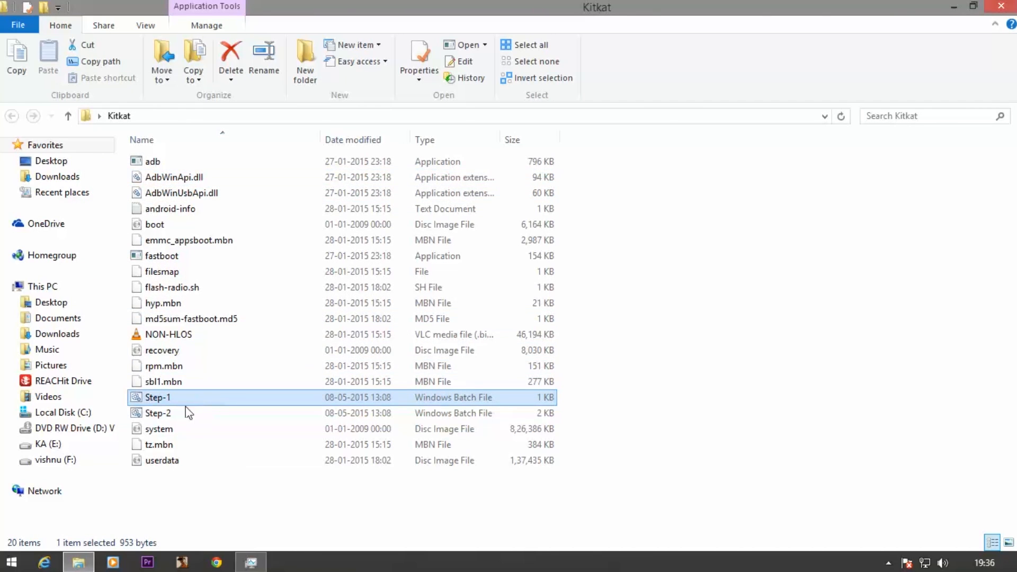
Run Step-2.bat to flash the KitKat images, then close its console.
double_click(159, 414)
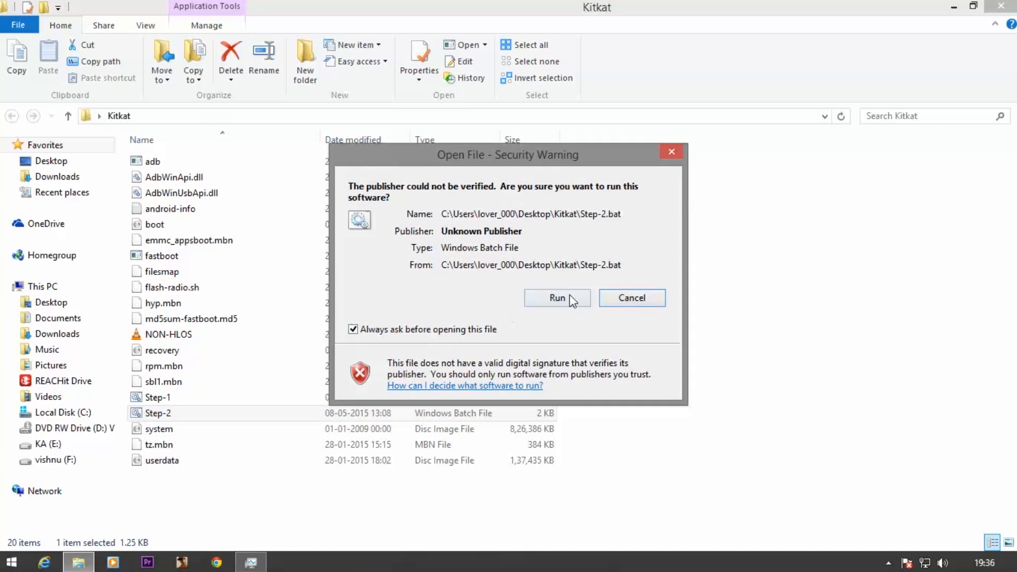
click(557, 298)
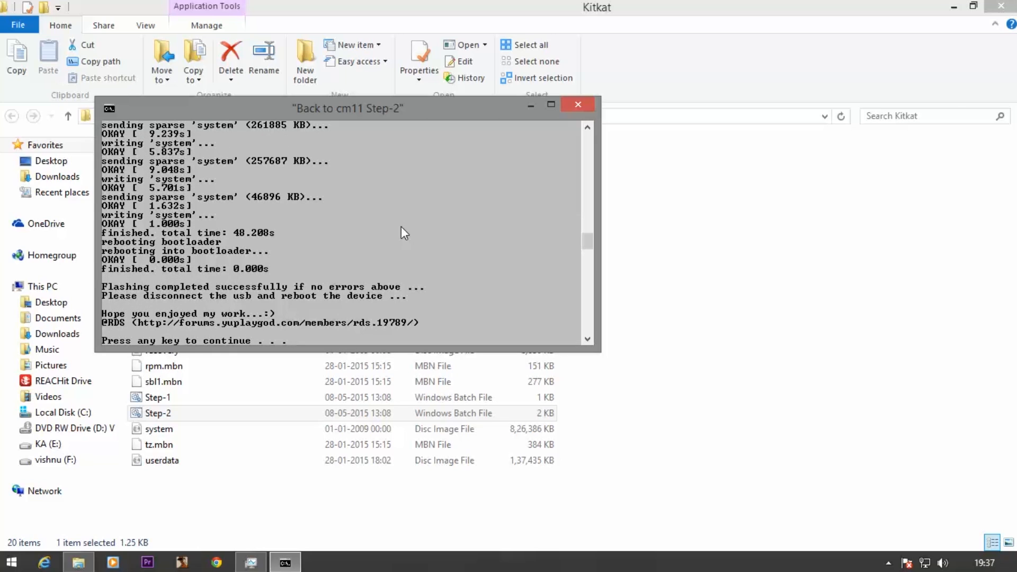
click(578, 104)
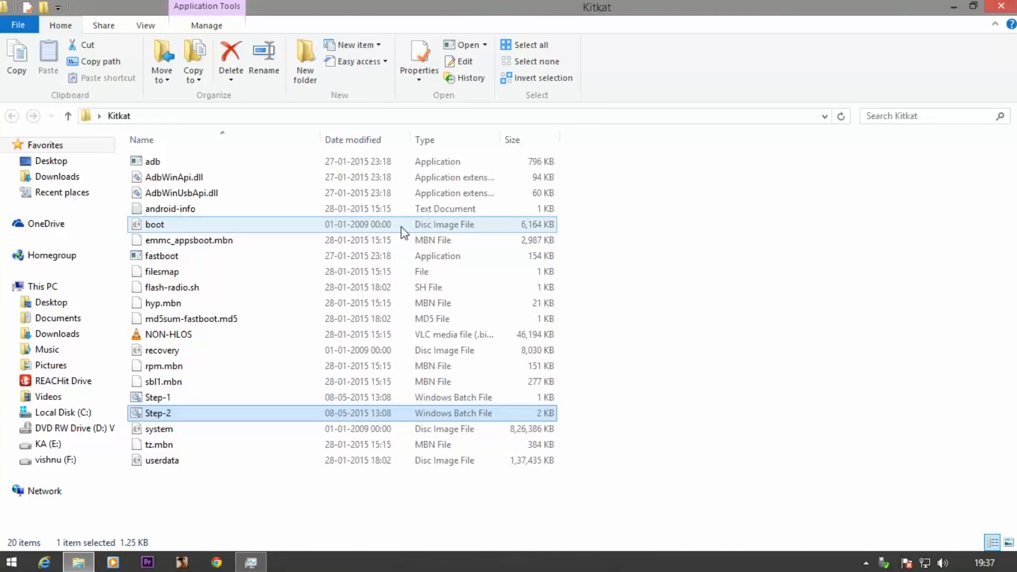